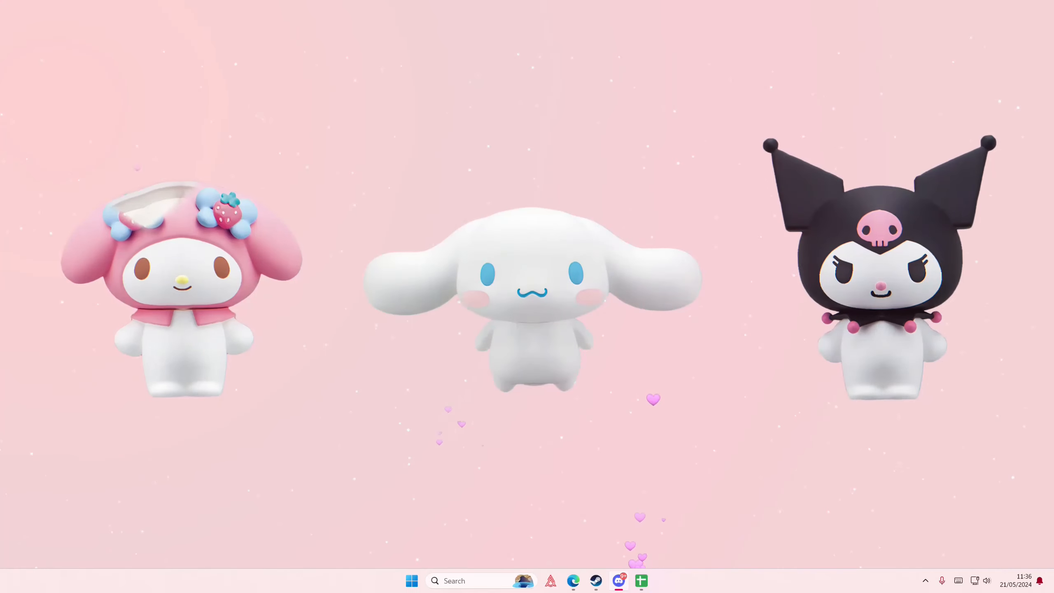
Open CapCut from the taskbar on the project with the split 11.mp4 gameplay clips
click(652, 581)
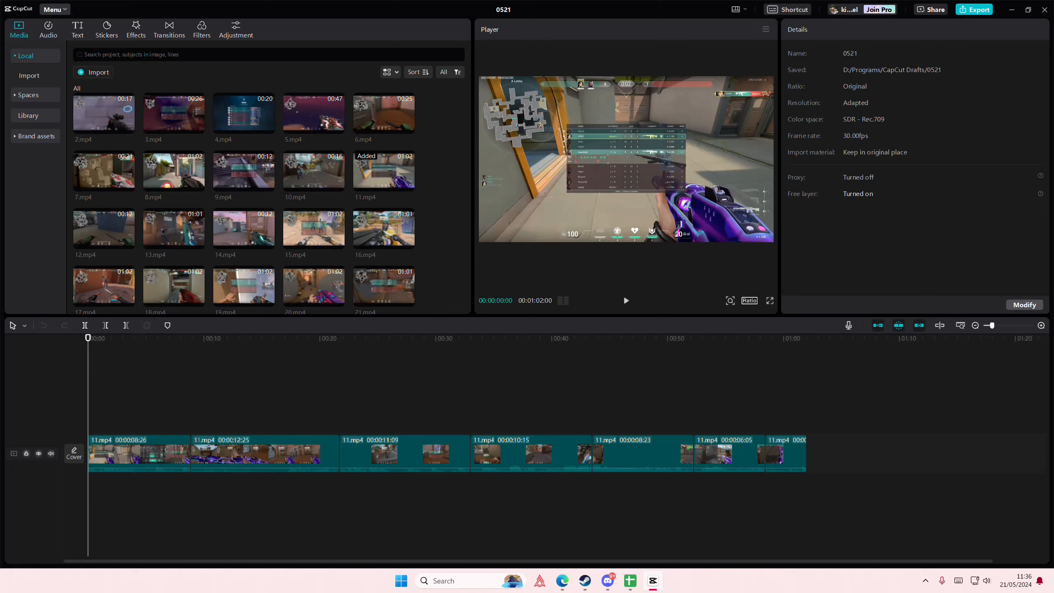
Select all the 11.mp4 clips on the video track, including the short final clip
click(358, 338)
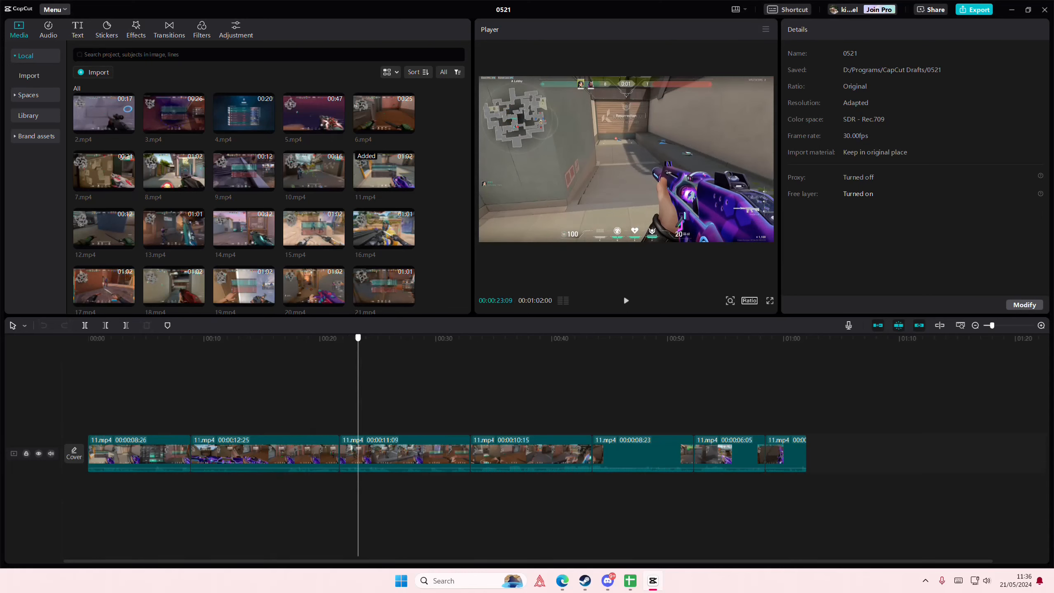
click(86, 338)
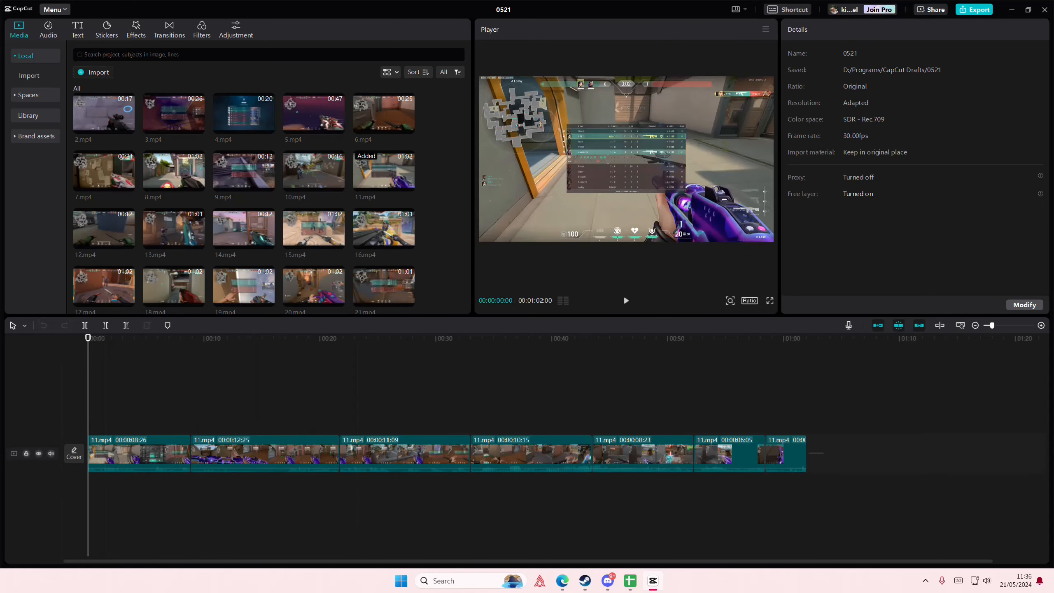
click(786, 454)
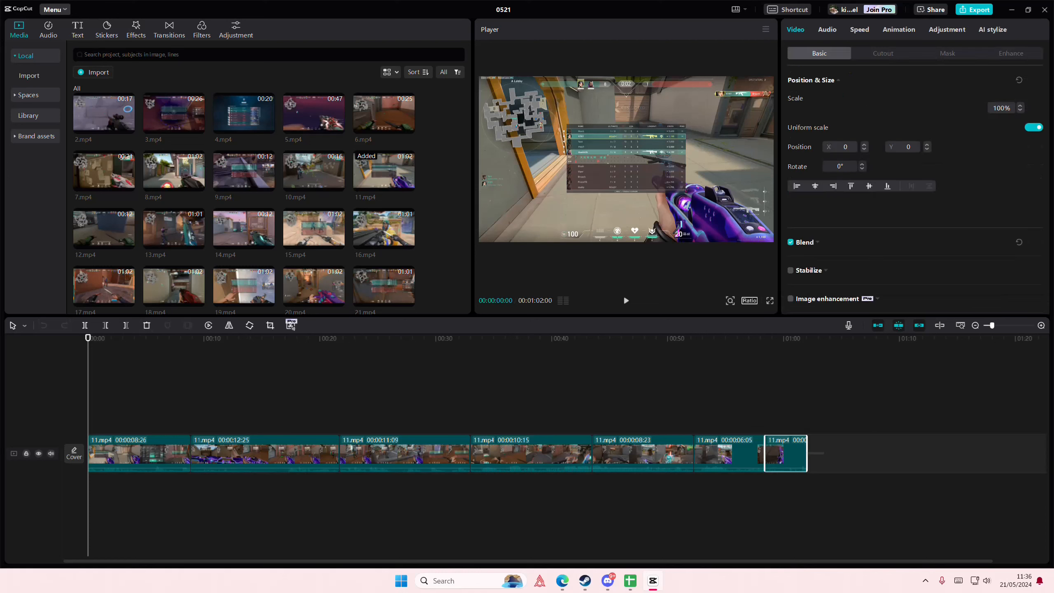
Combine the selected clips into Compound clip7 and return to the main timeline
click(23, 325)
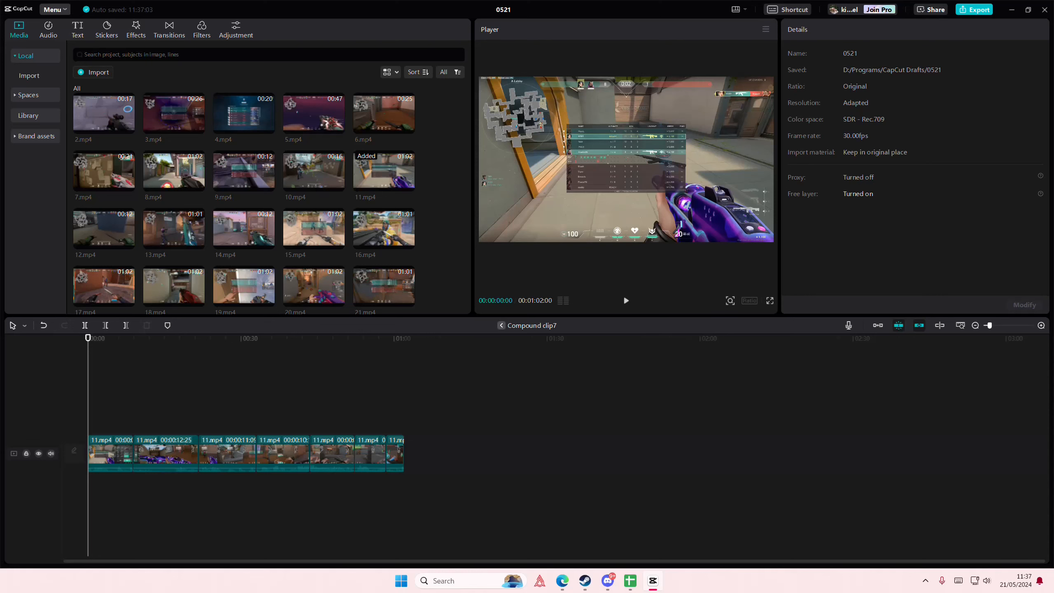
click(363, 338)
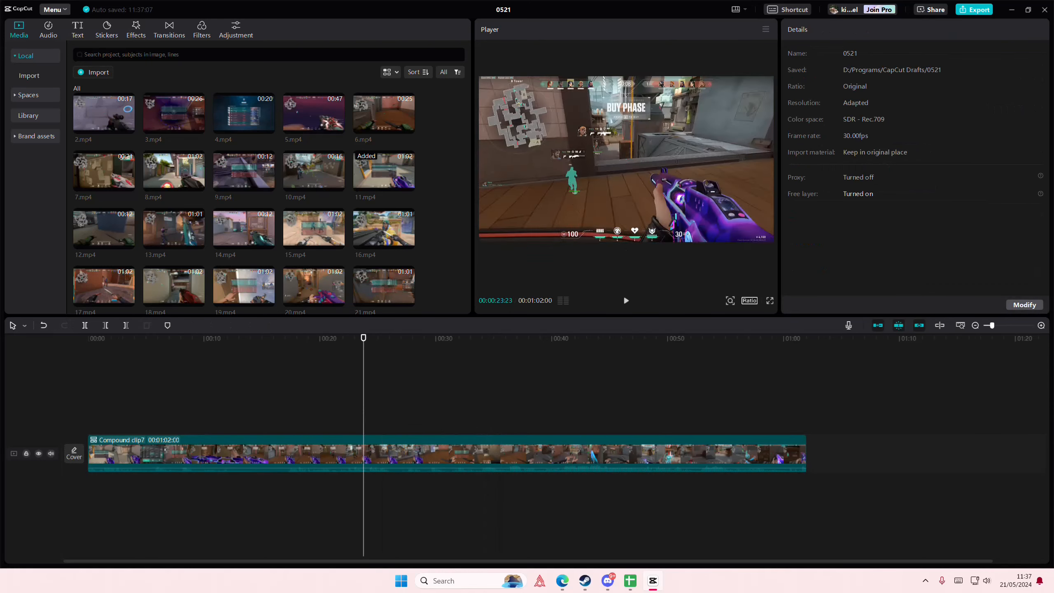